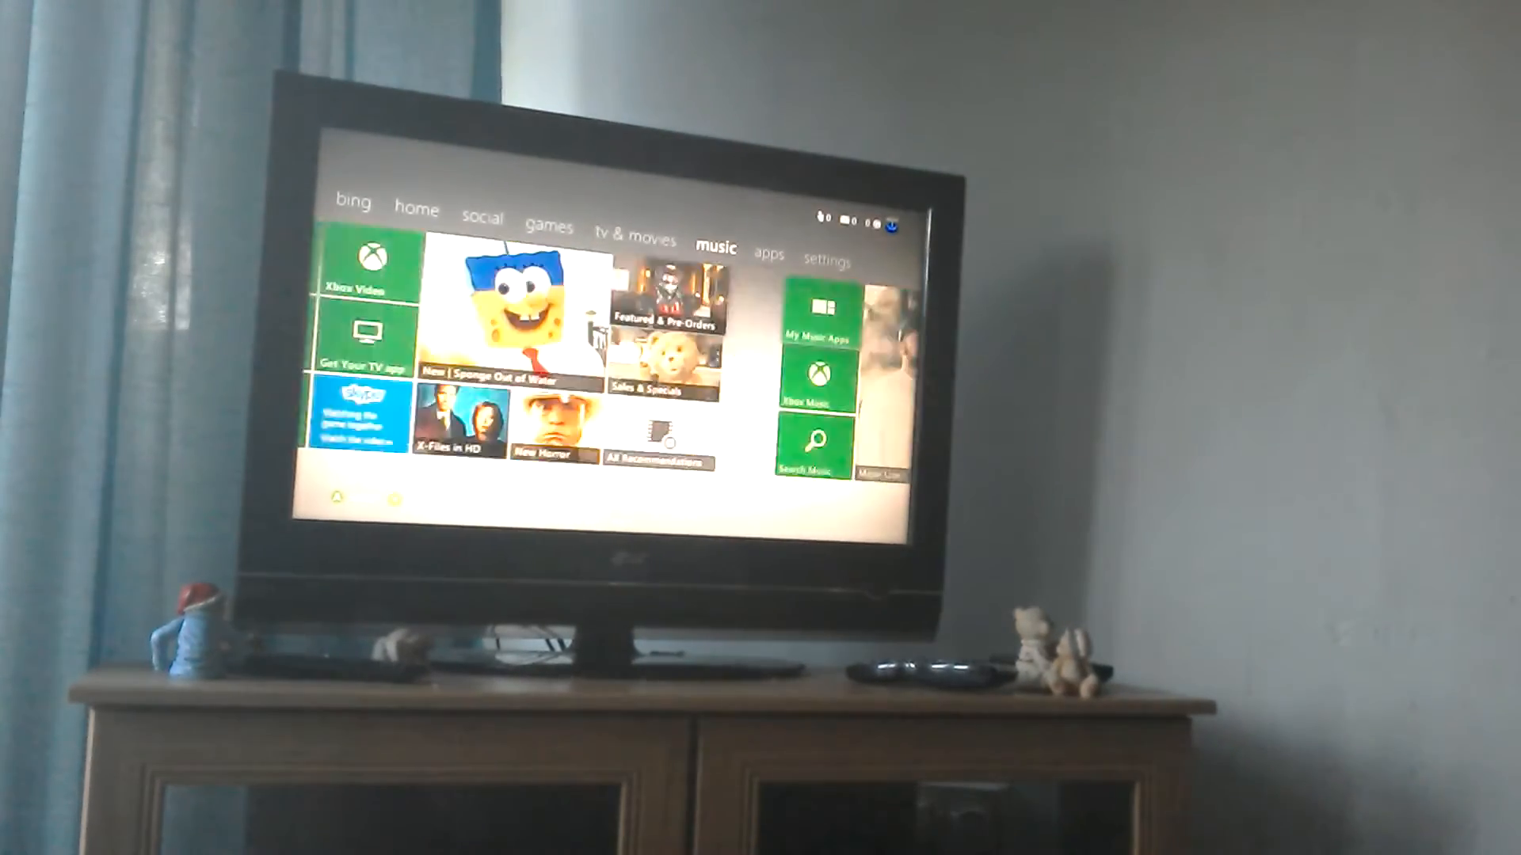
# Go to the console Settings and open System settings to reach the stored profiles
pyautogui.click(829, 260)
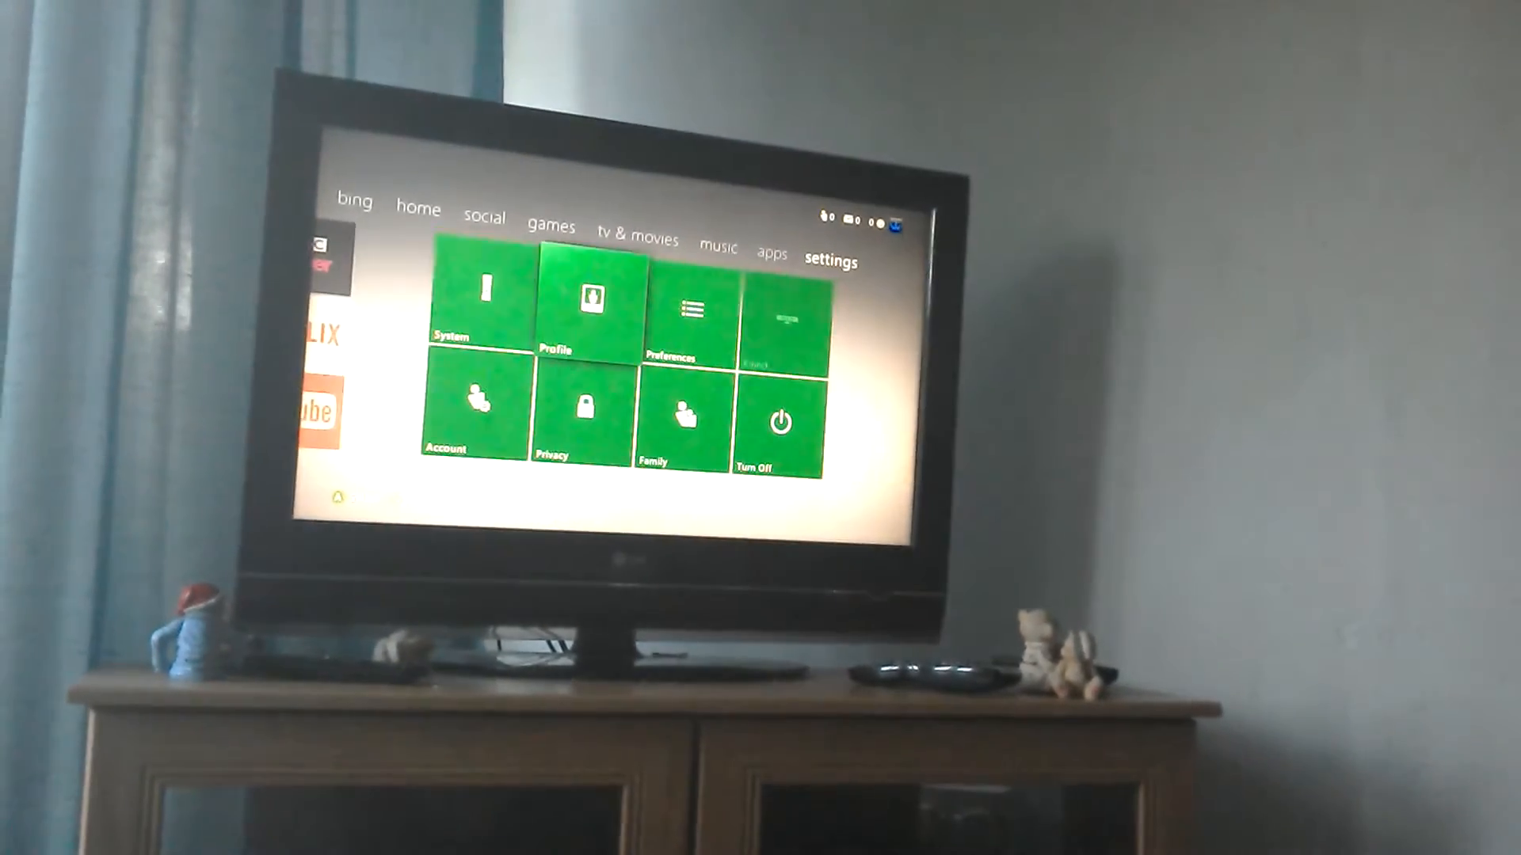
pyautogui.click(476, 306)
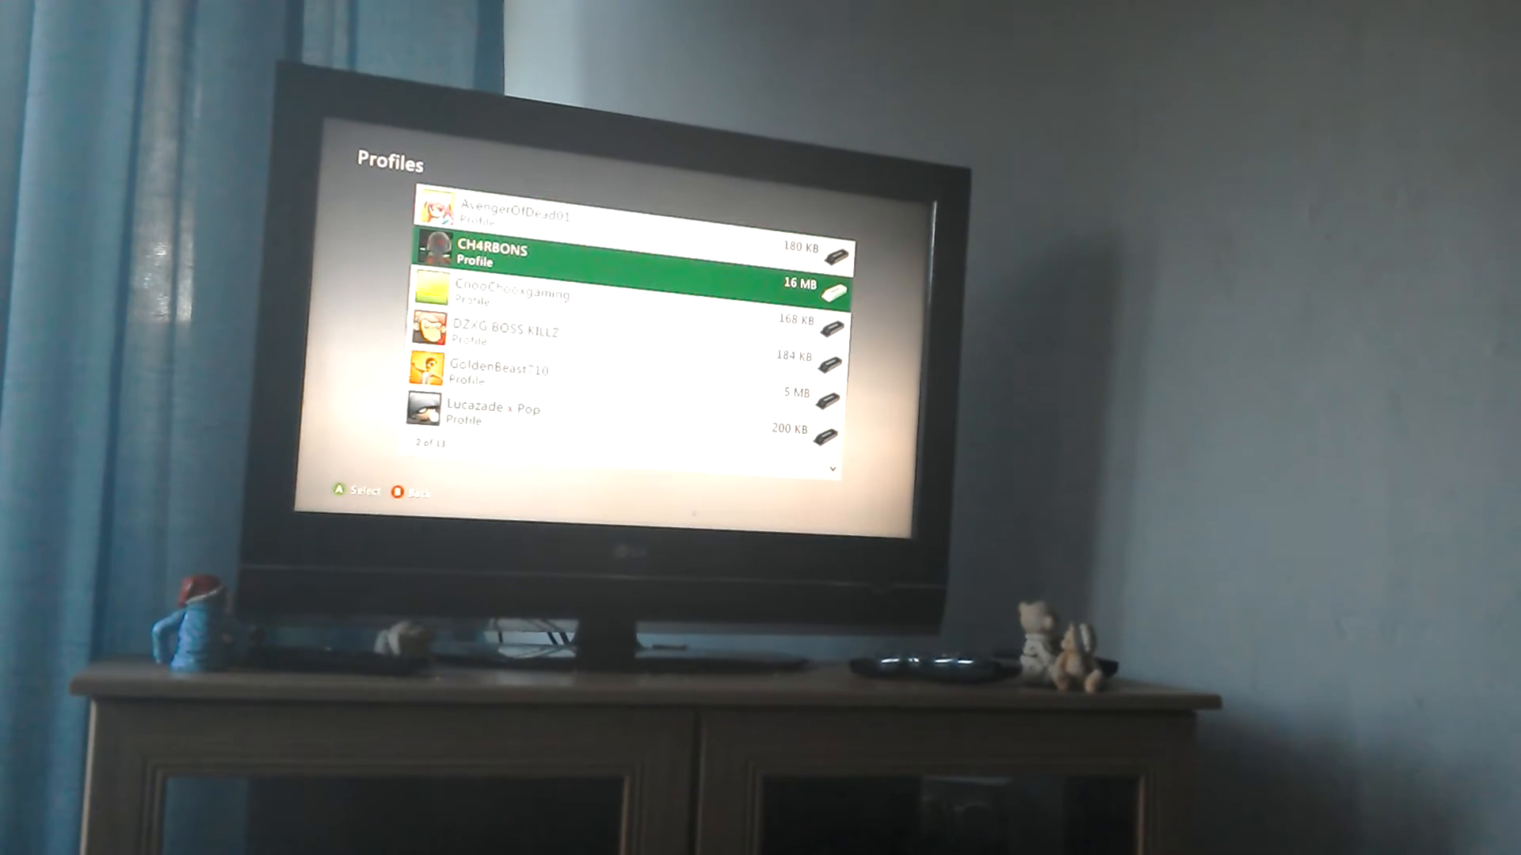
# Select the SuperXboxTime98 profile on the hard drive to show its Move/Delete options
pyautogui.scroll(-3)
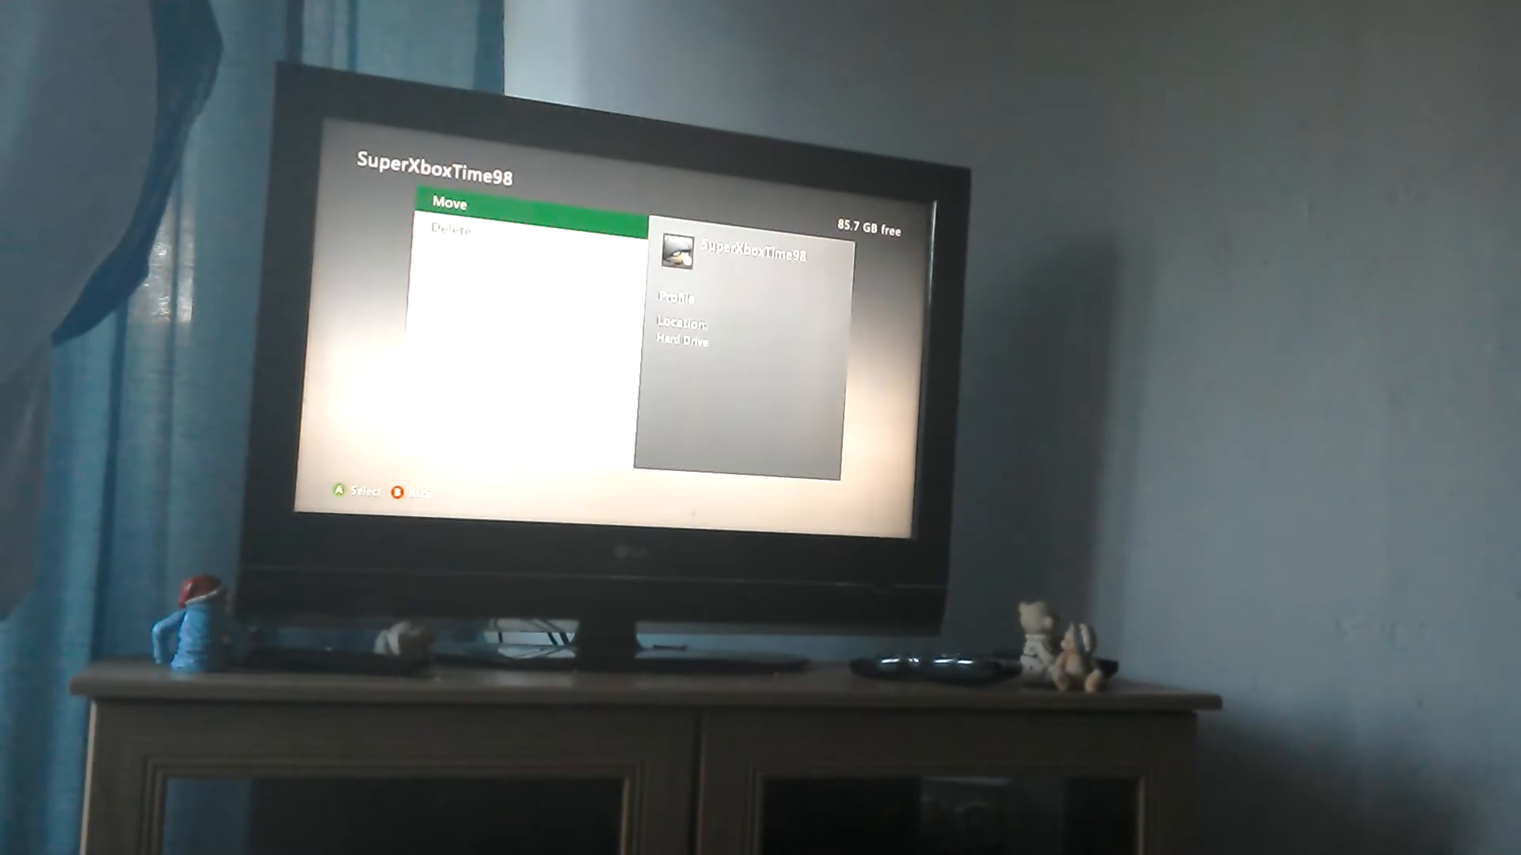
pyautogui.press('Down')
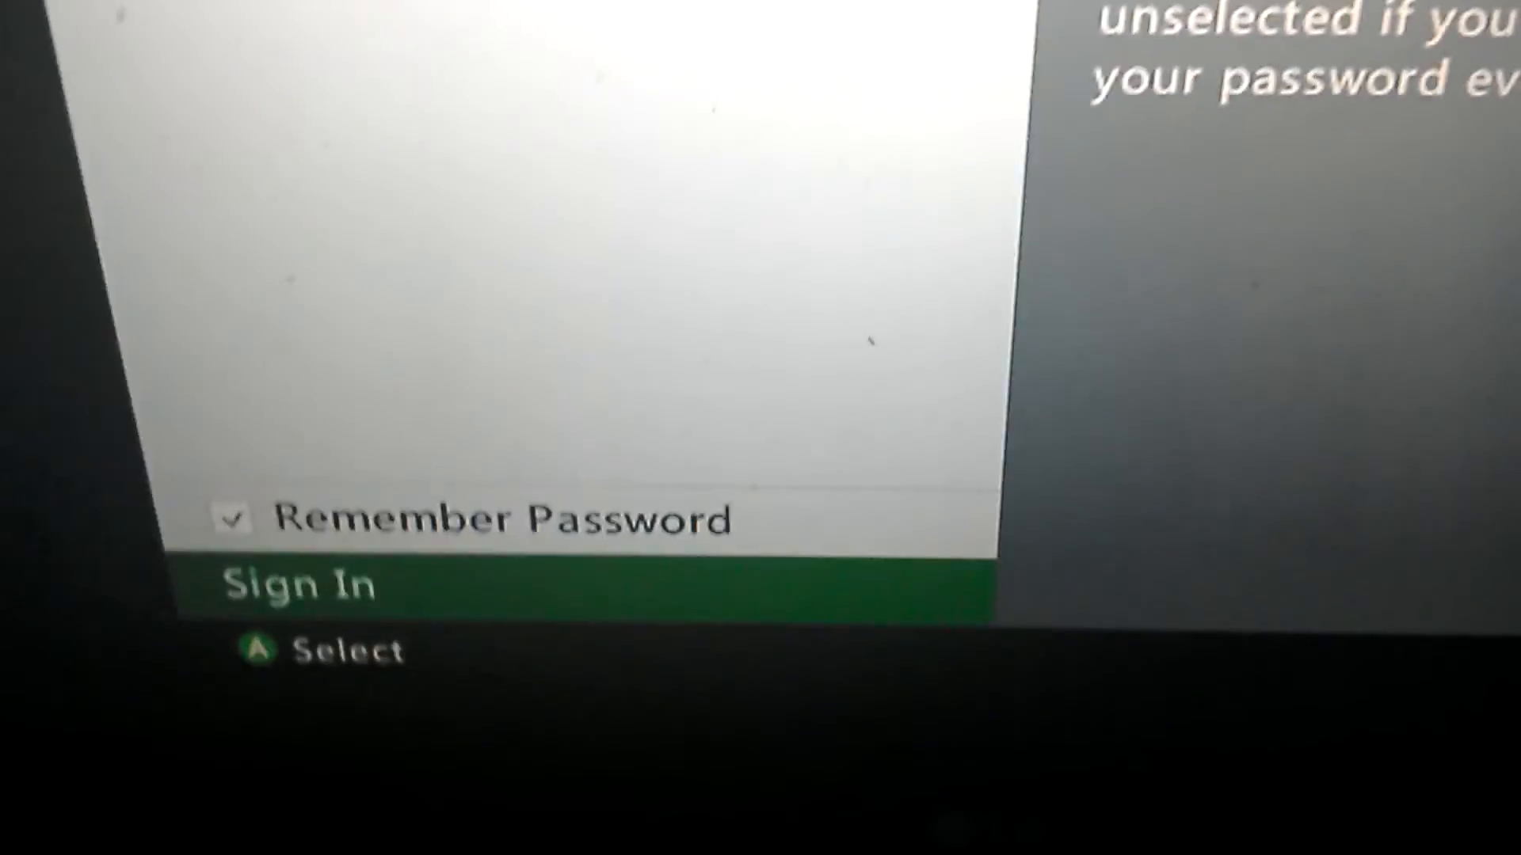
# Sign in SuperXboxTime98 with Remember Password kept on
pyautogui.click(291, 585)
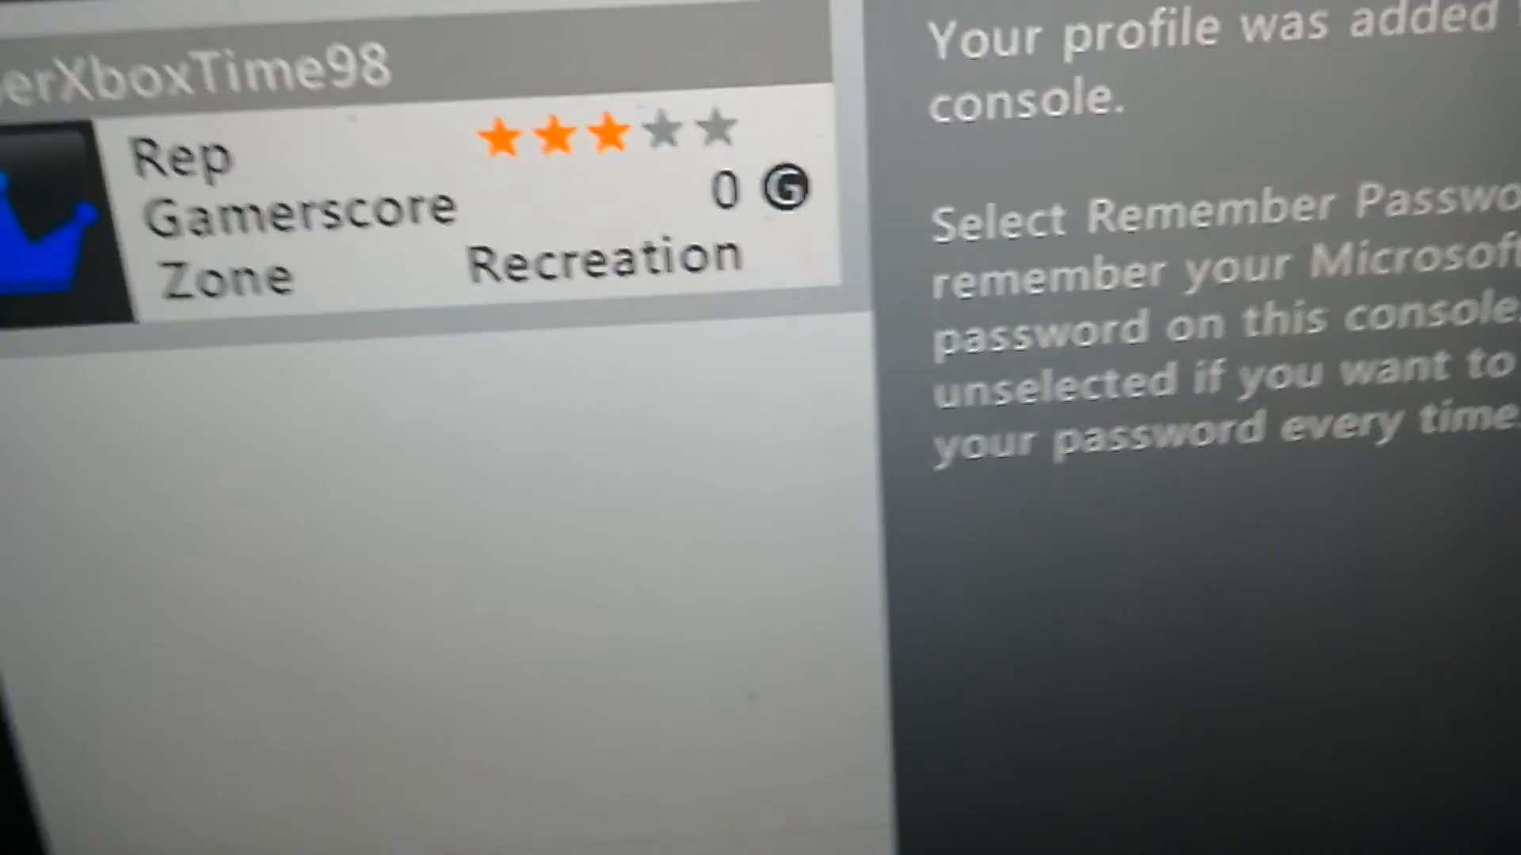